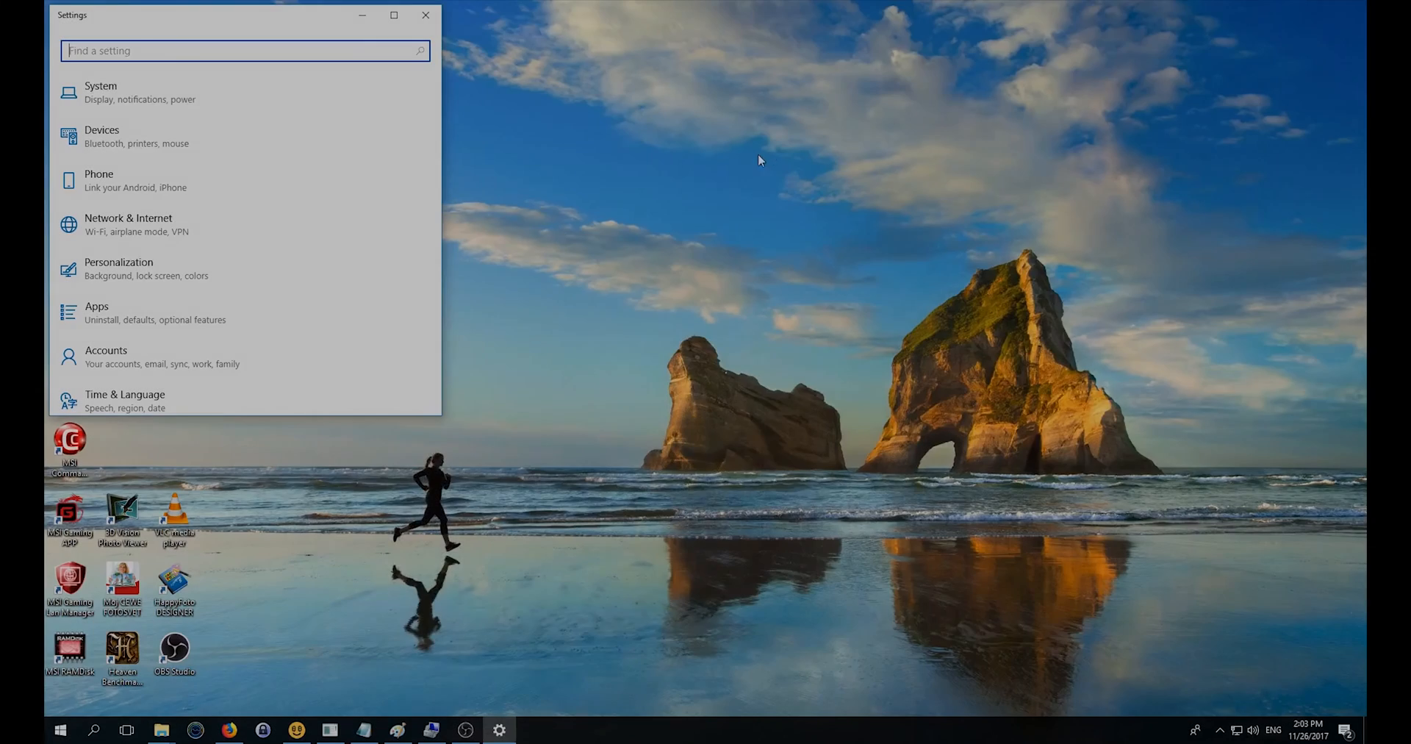
mouse_move(679, 193)
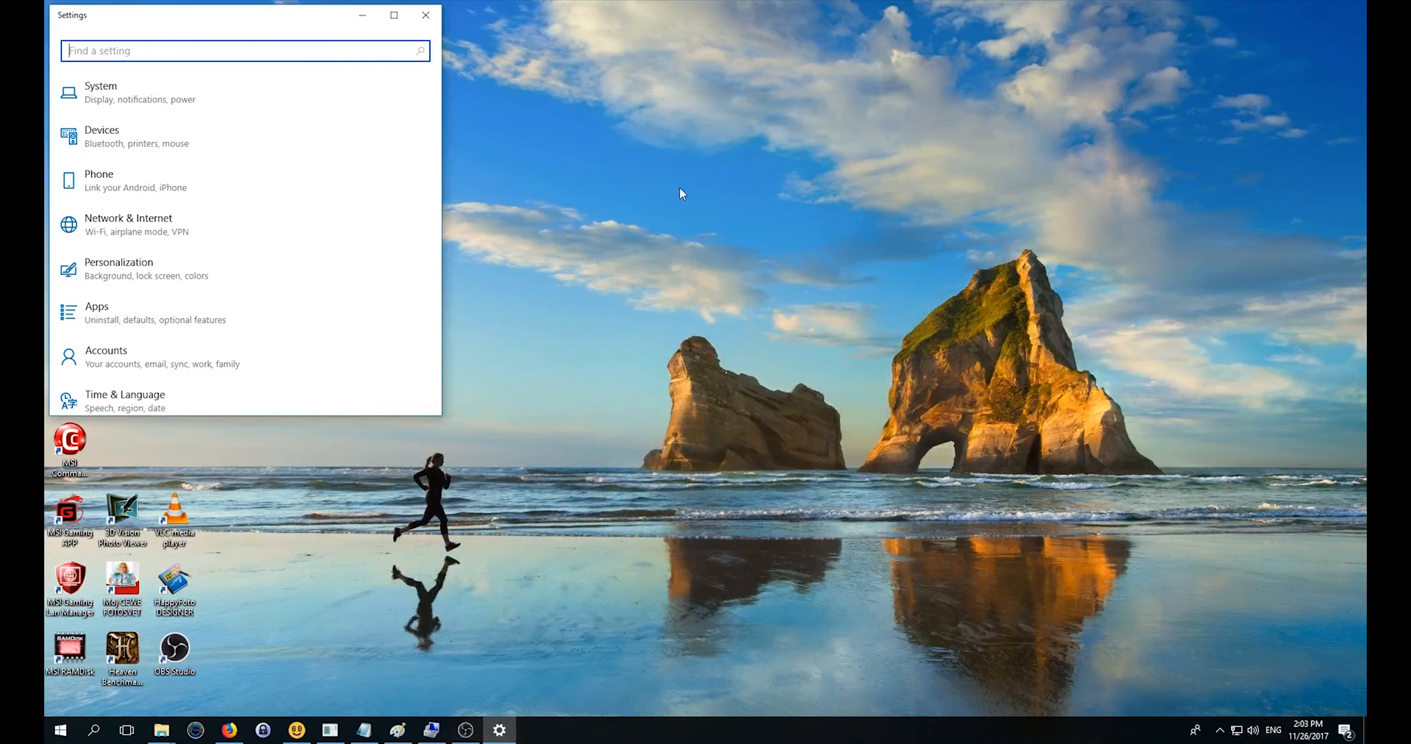
mouse_move(691, 196)
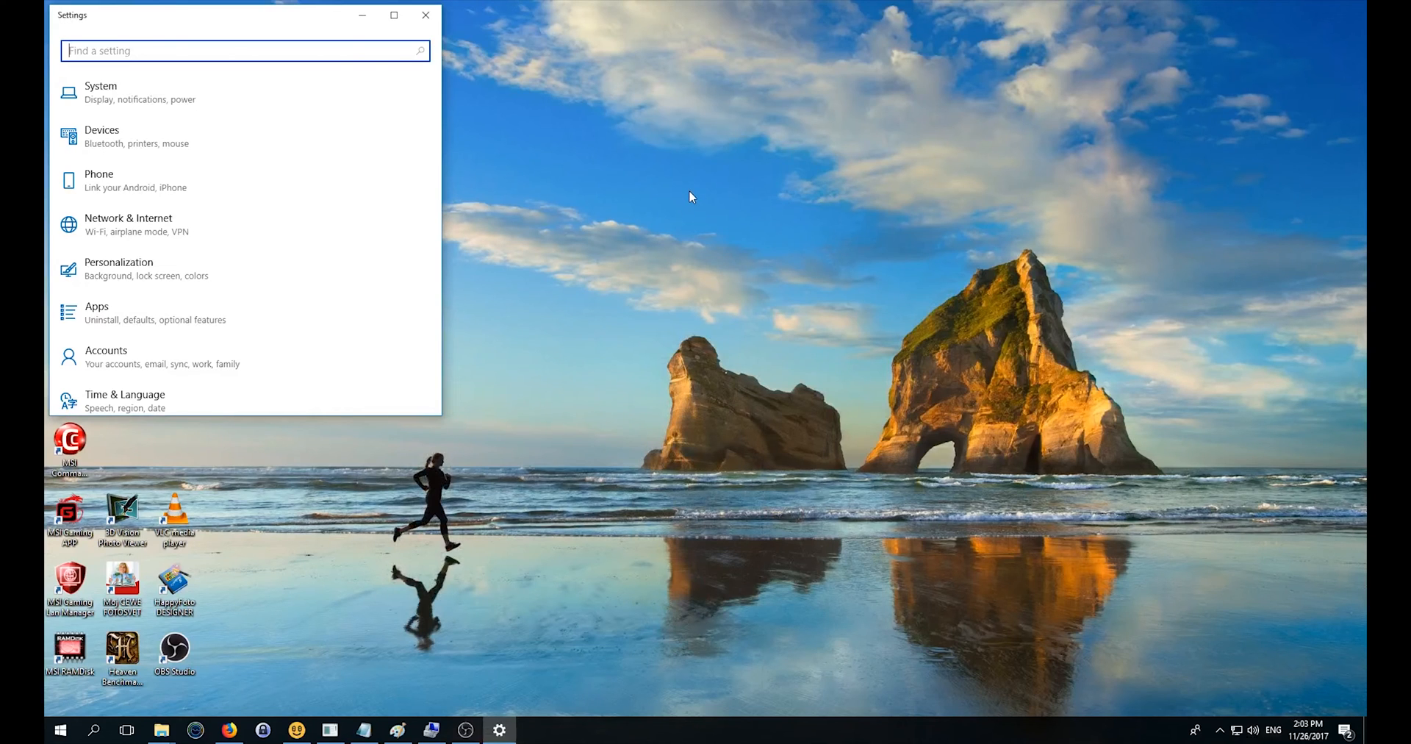
mouse_move(714, 232)
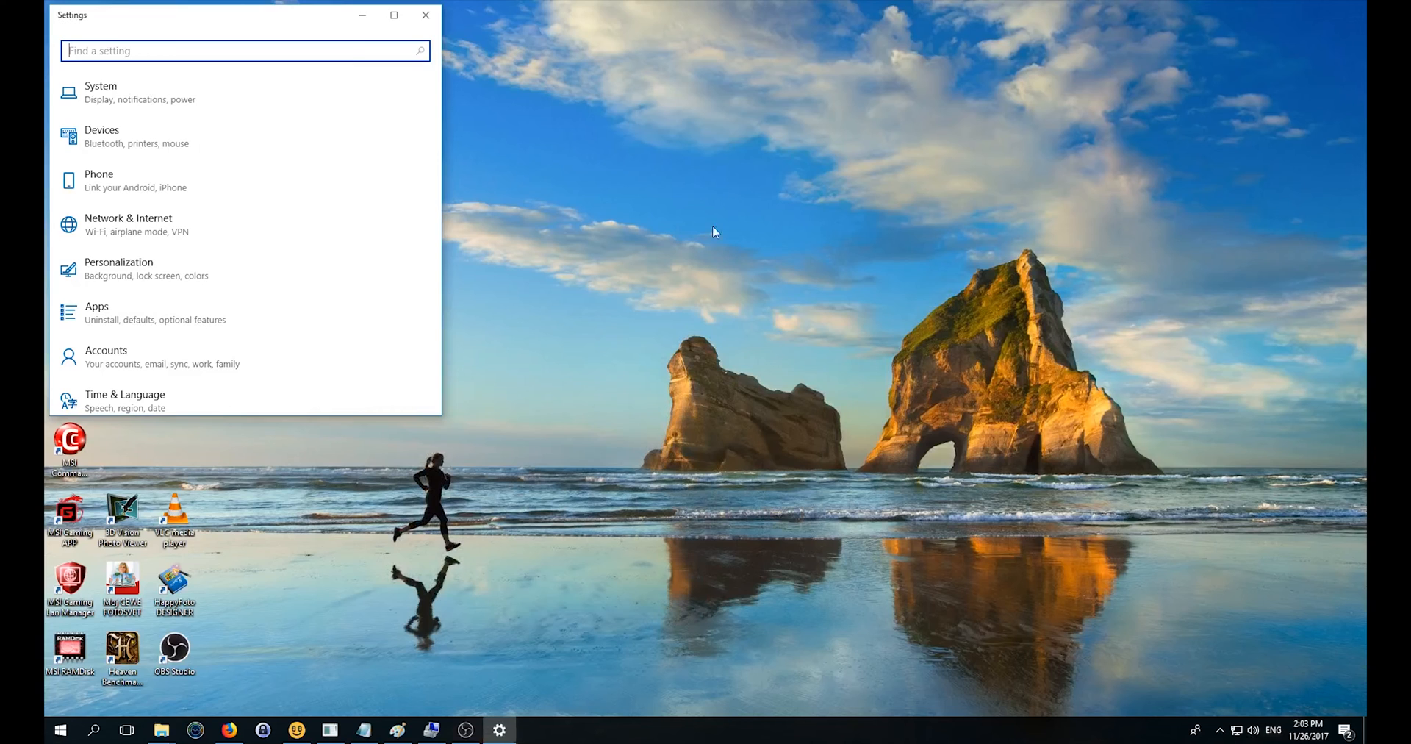
mouse_move(704, 305)
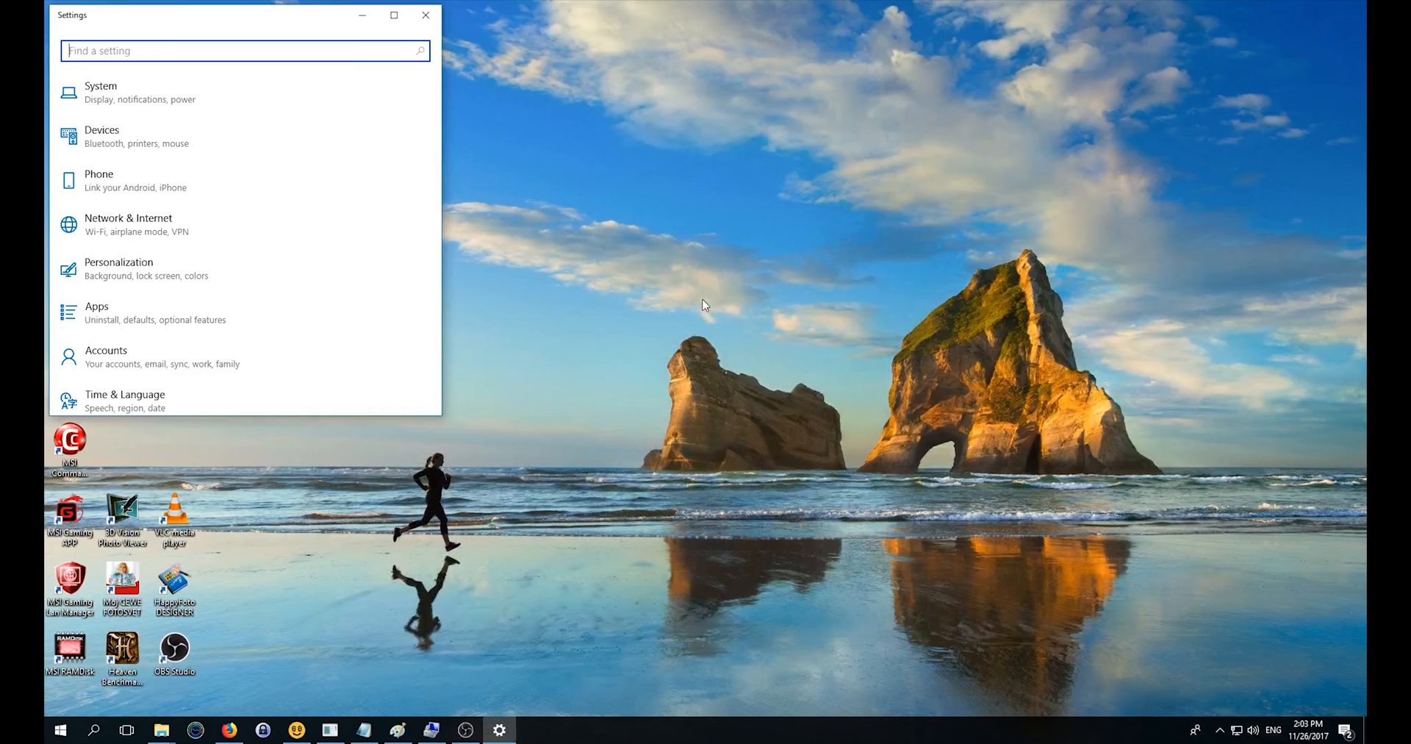
mouse_move(681, 313)
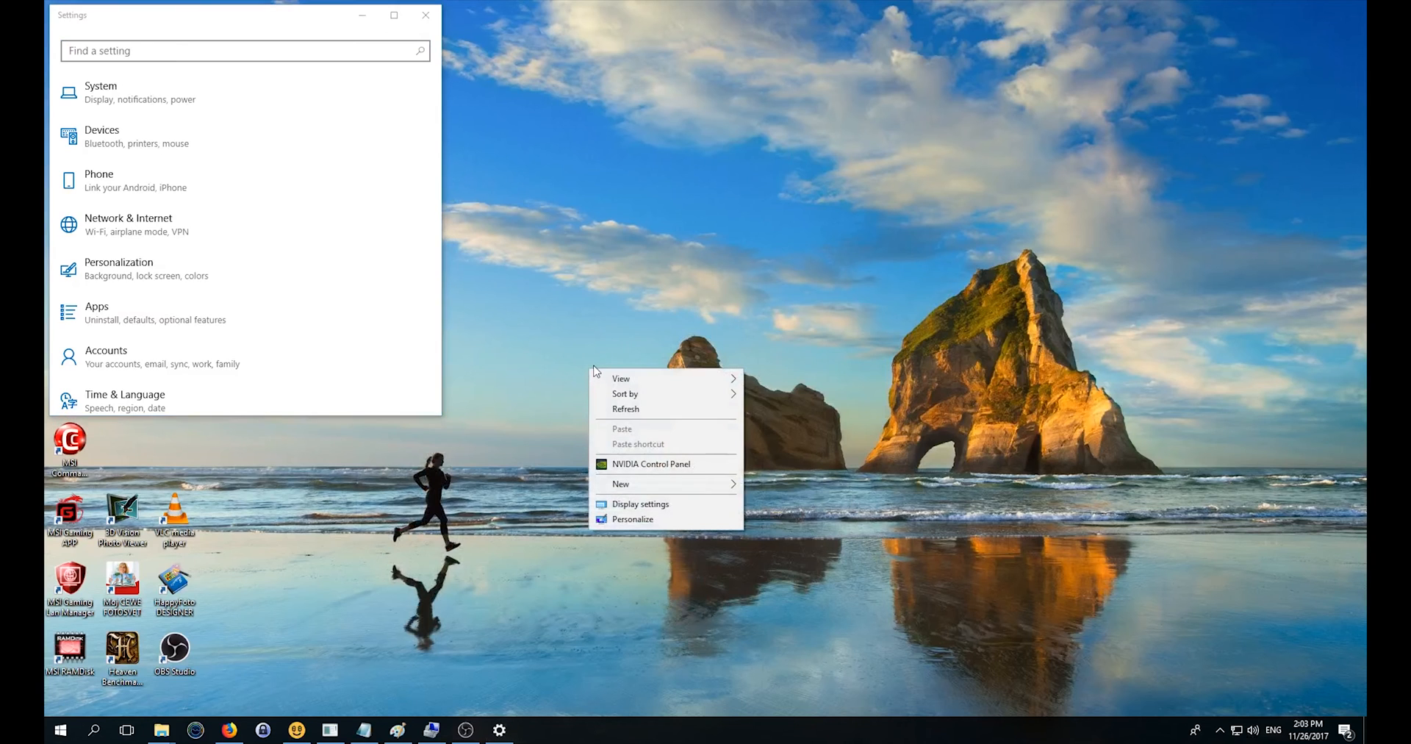
mouse_move(639, 502)
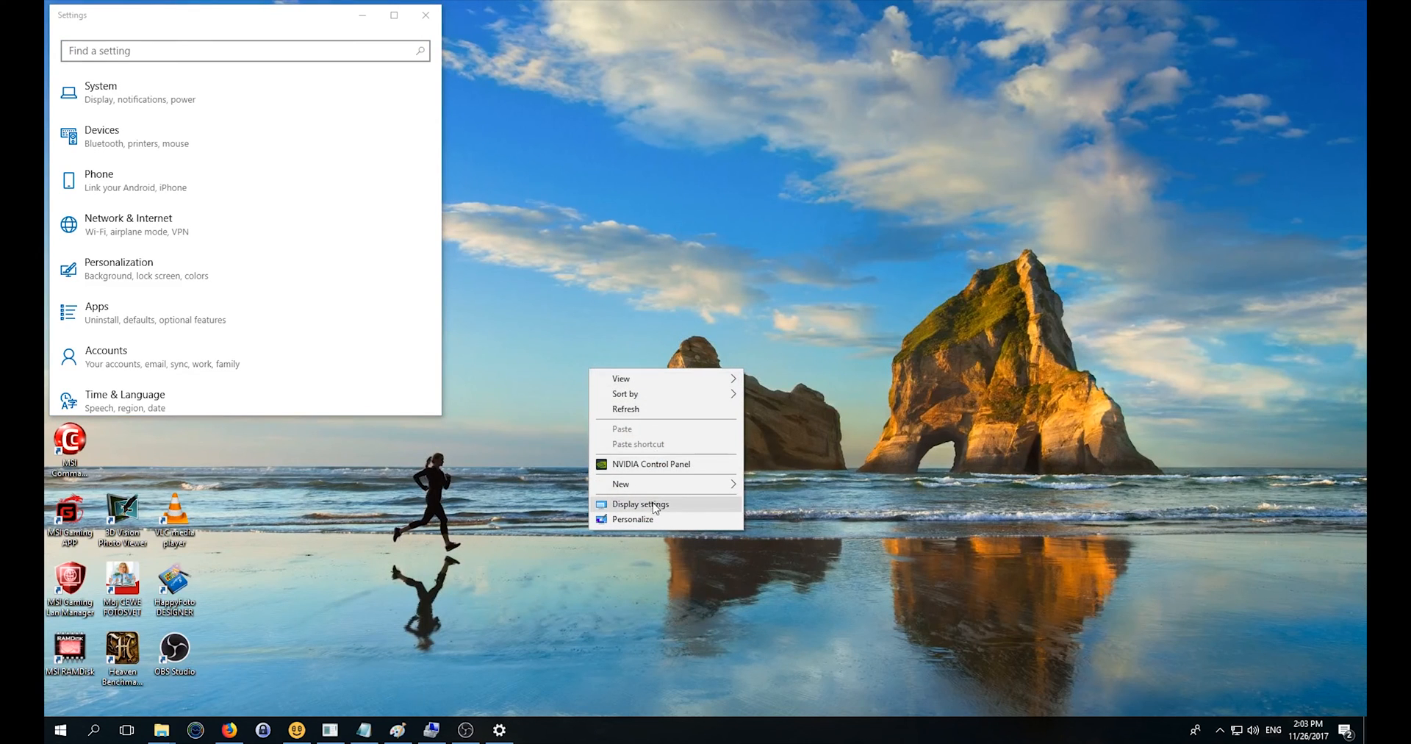
Step: Reach the Display settings page from the desktop menu and switch Night light to Off
left_click(639, 503)
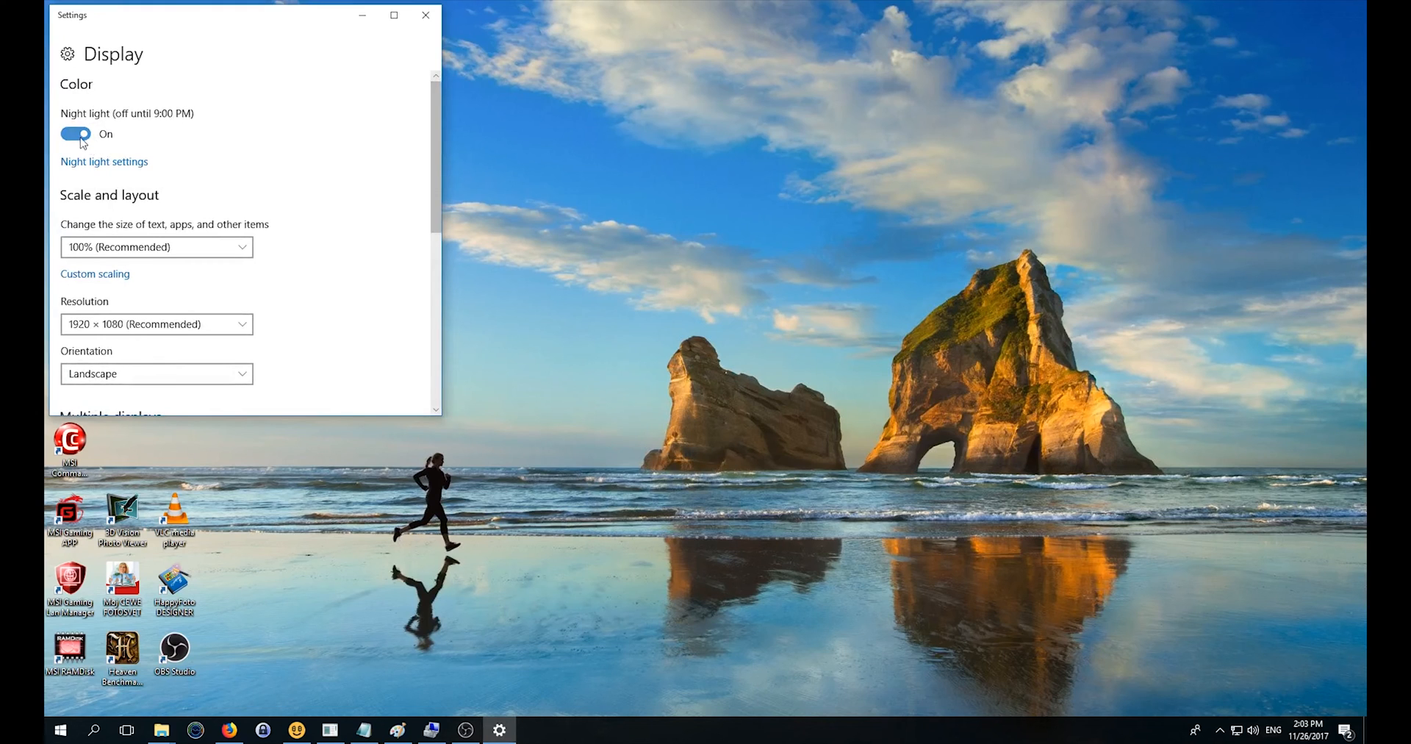
left_click(75, 133)
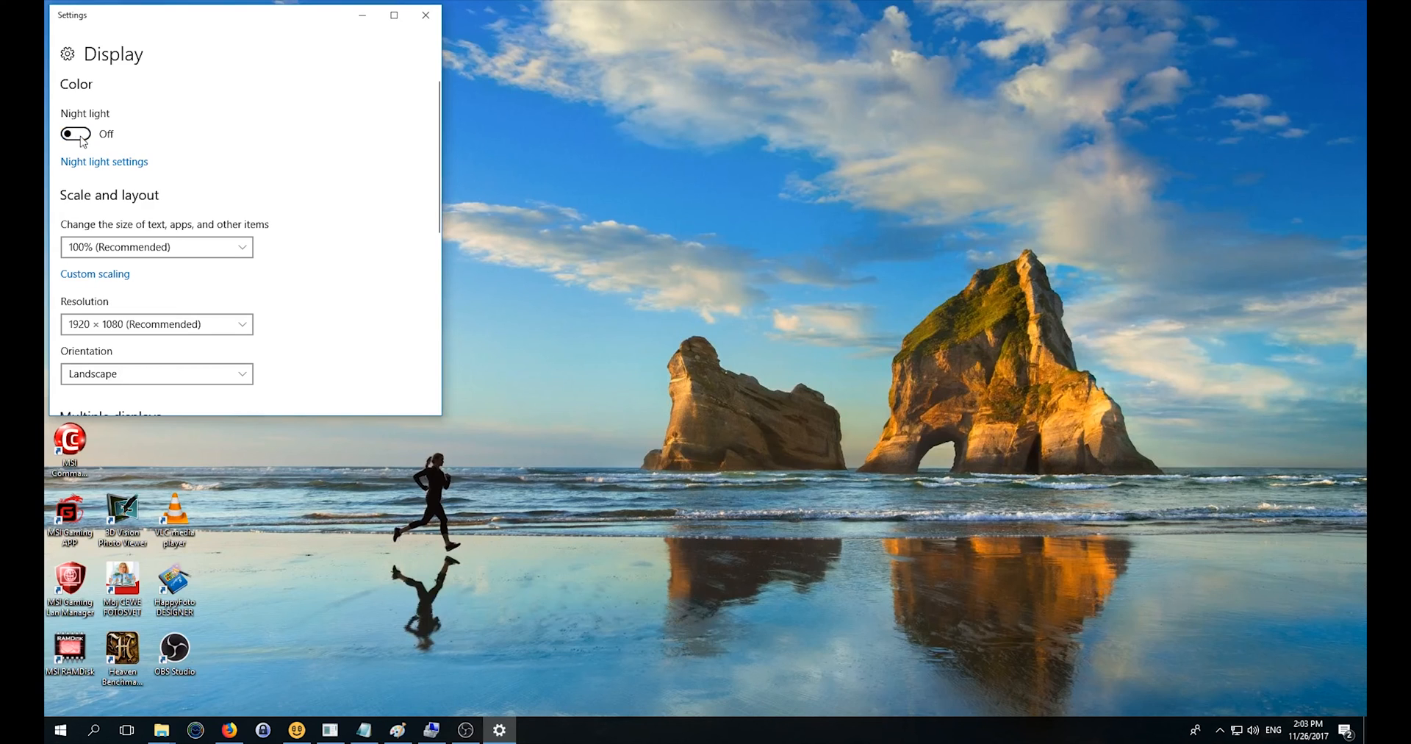
mouse_move(283, 238)
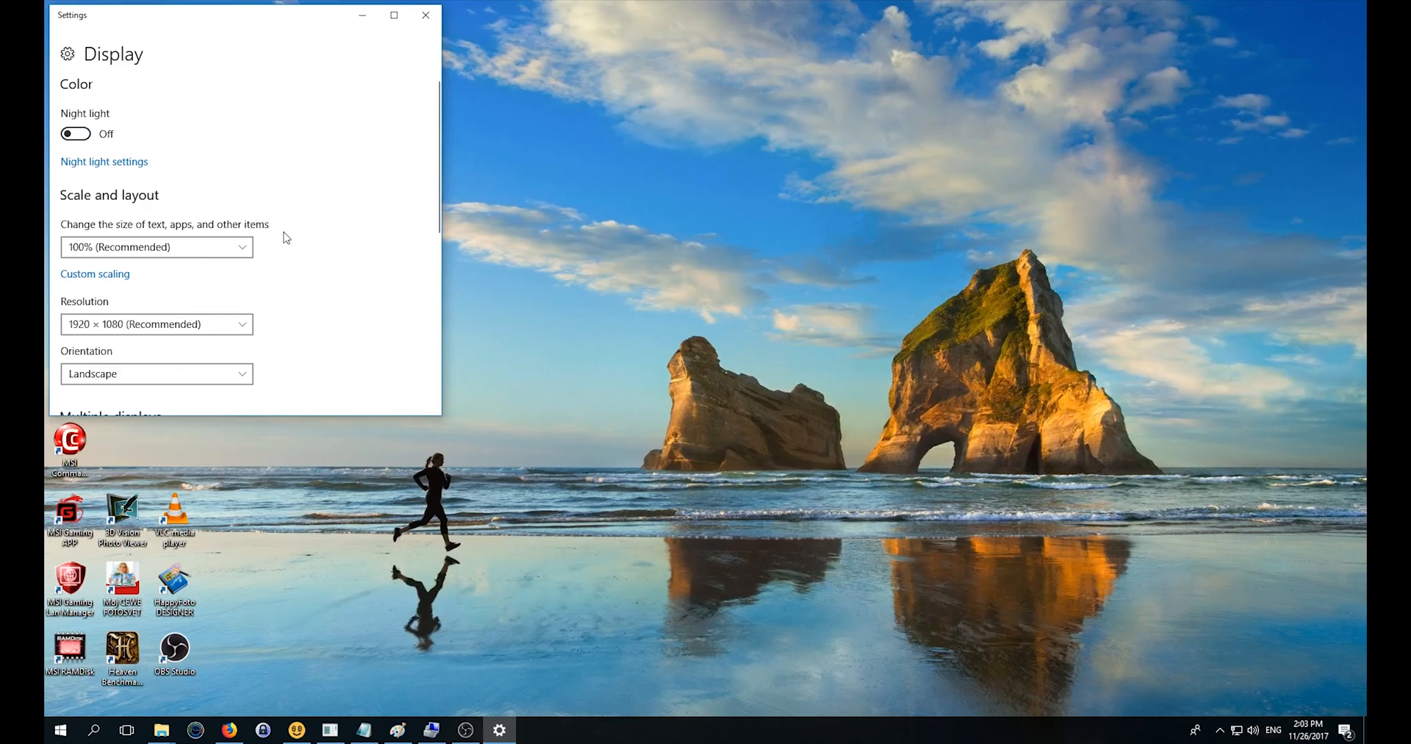
Step: Reach the monitor's Color Management window via Display adapter properties
scroll("down", 3)
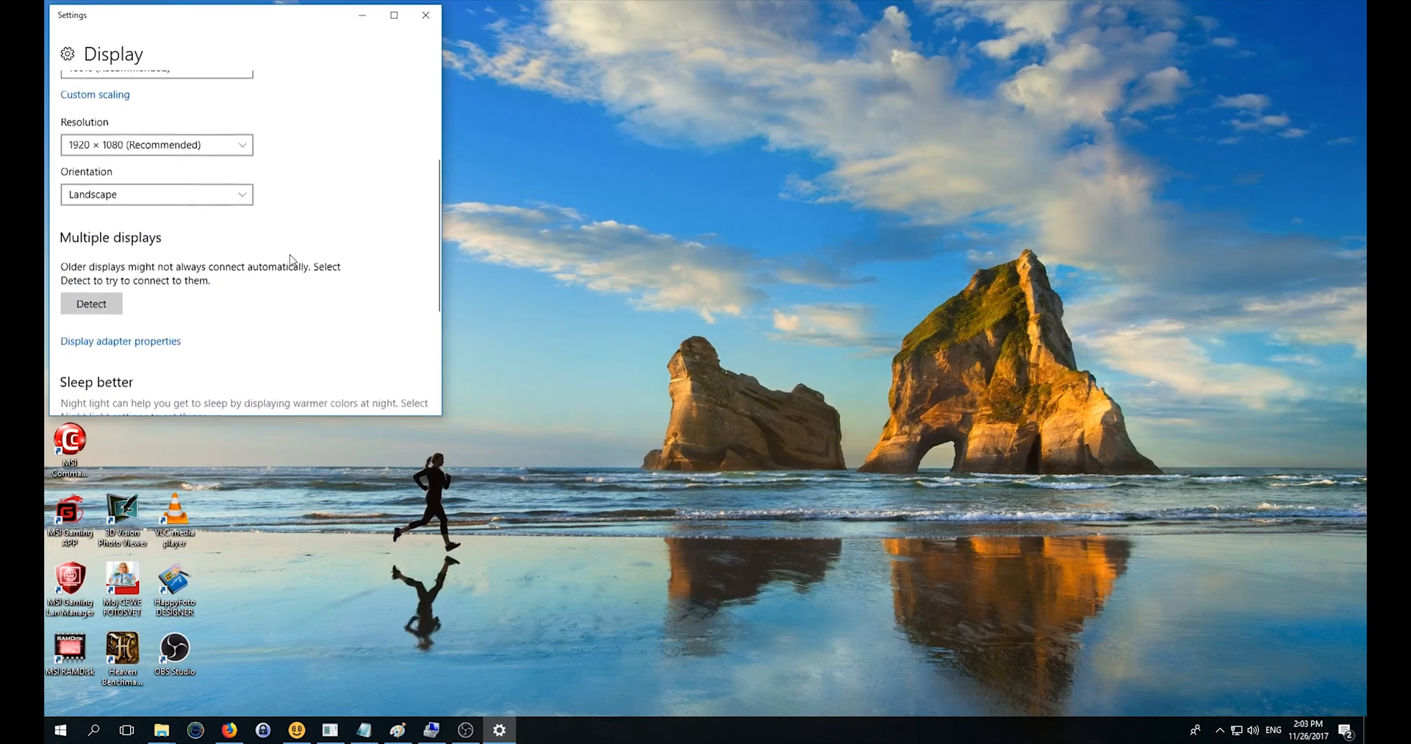
scroll("down", 3)
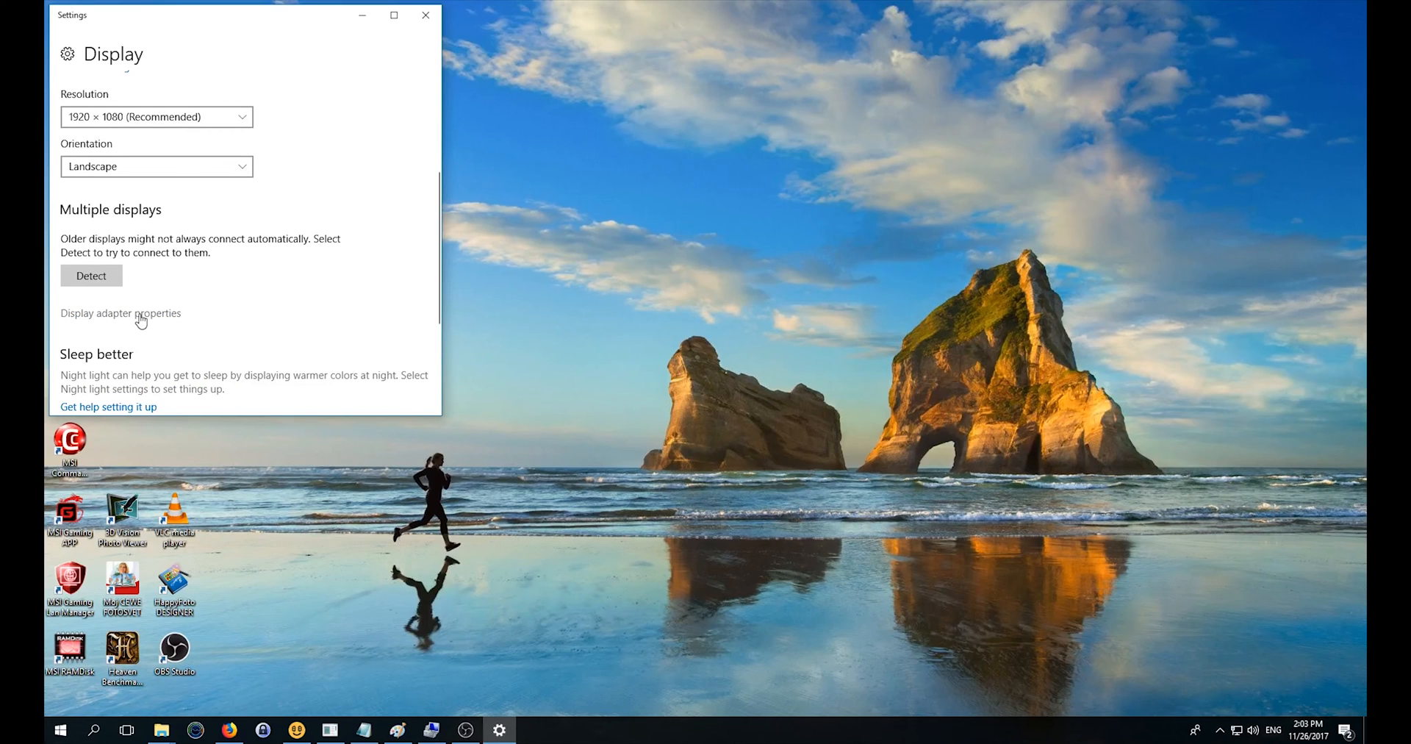
left_click(120, 313)
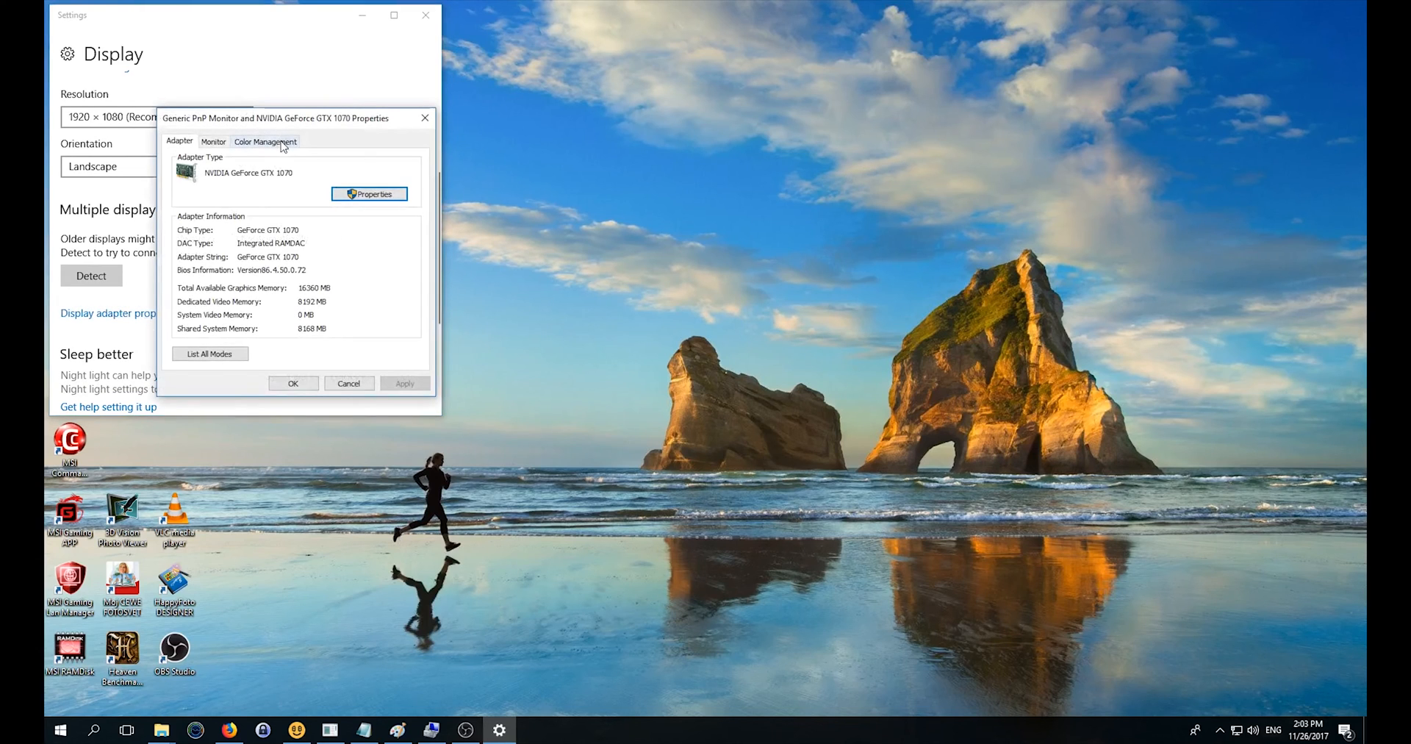
left_click(266, 141)
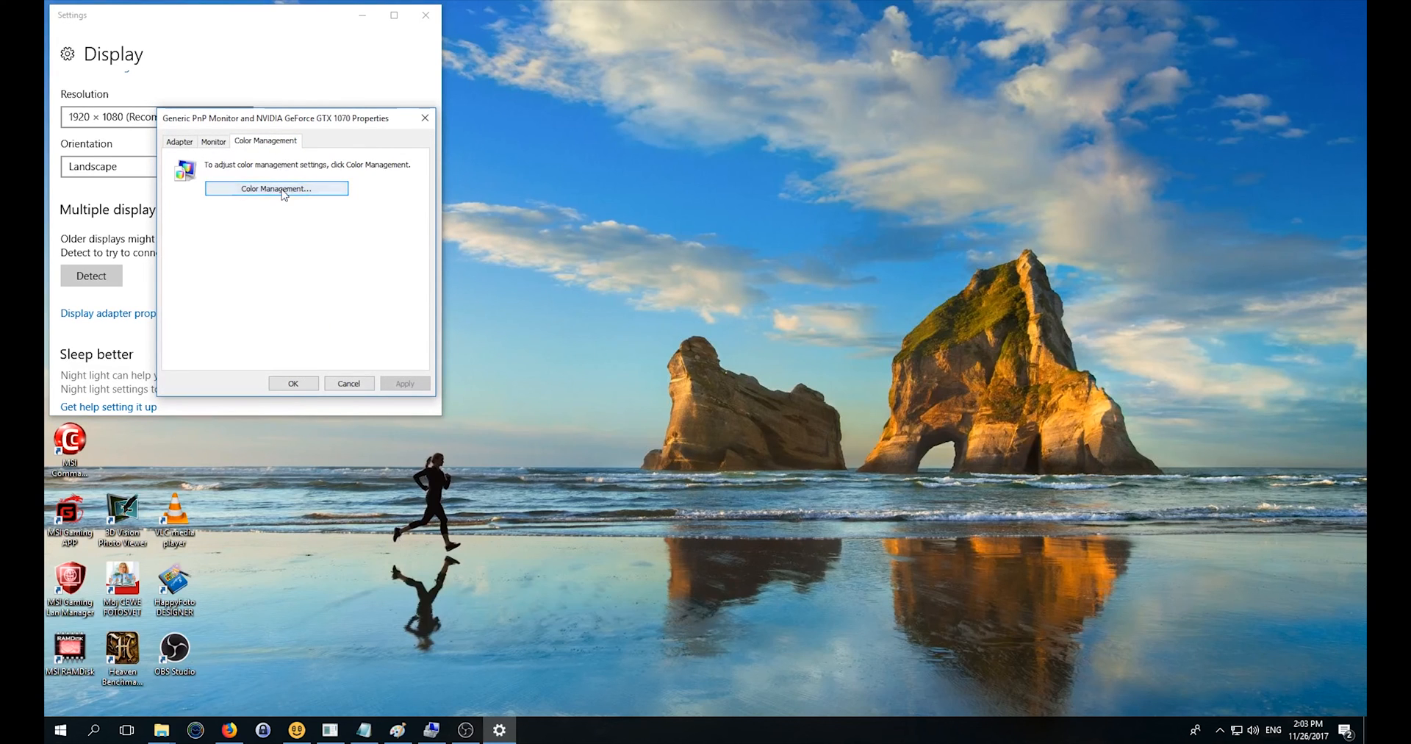
left_click(276, 188)
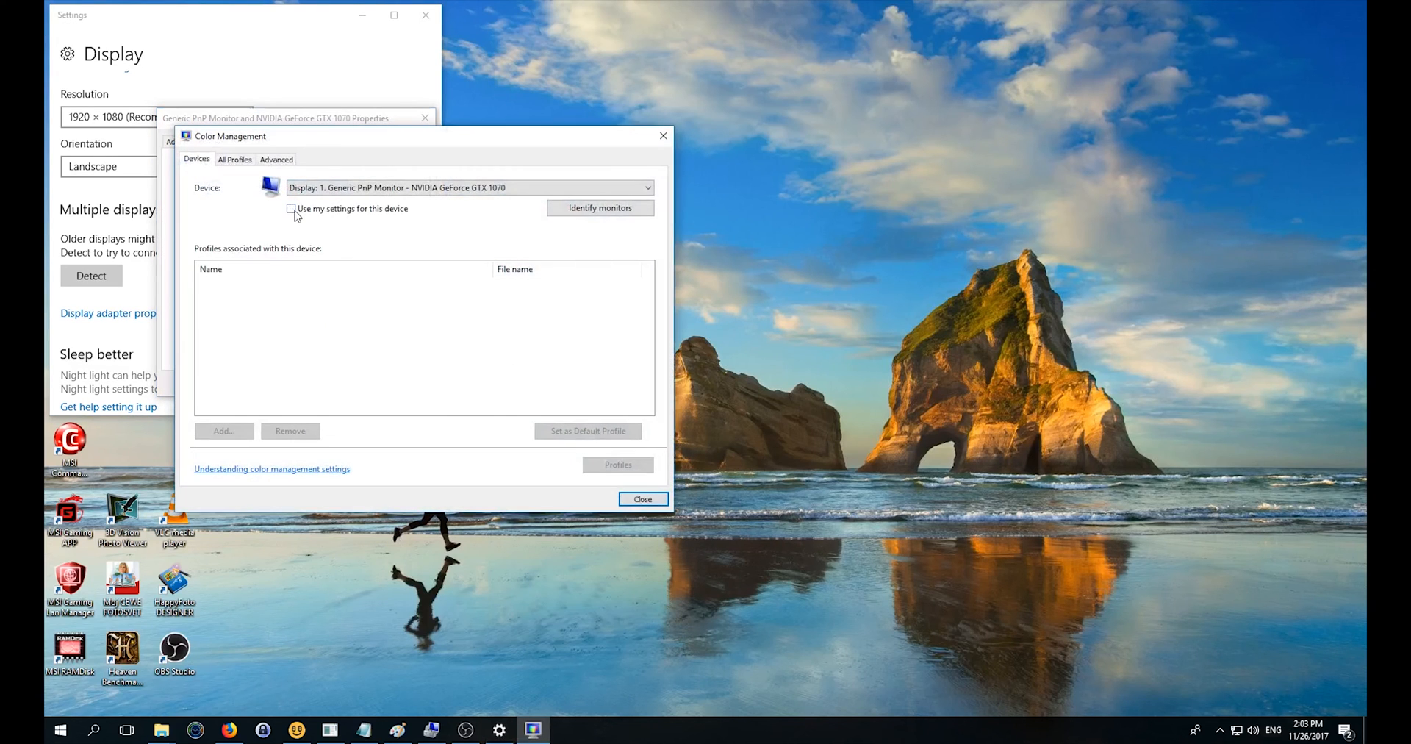
Step: Enable 'Use my settings for this device' and add sRGB IEC61966-2.1 as the display's default profile
left_click(291, 208)
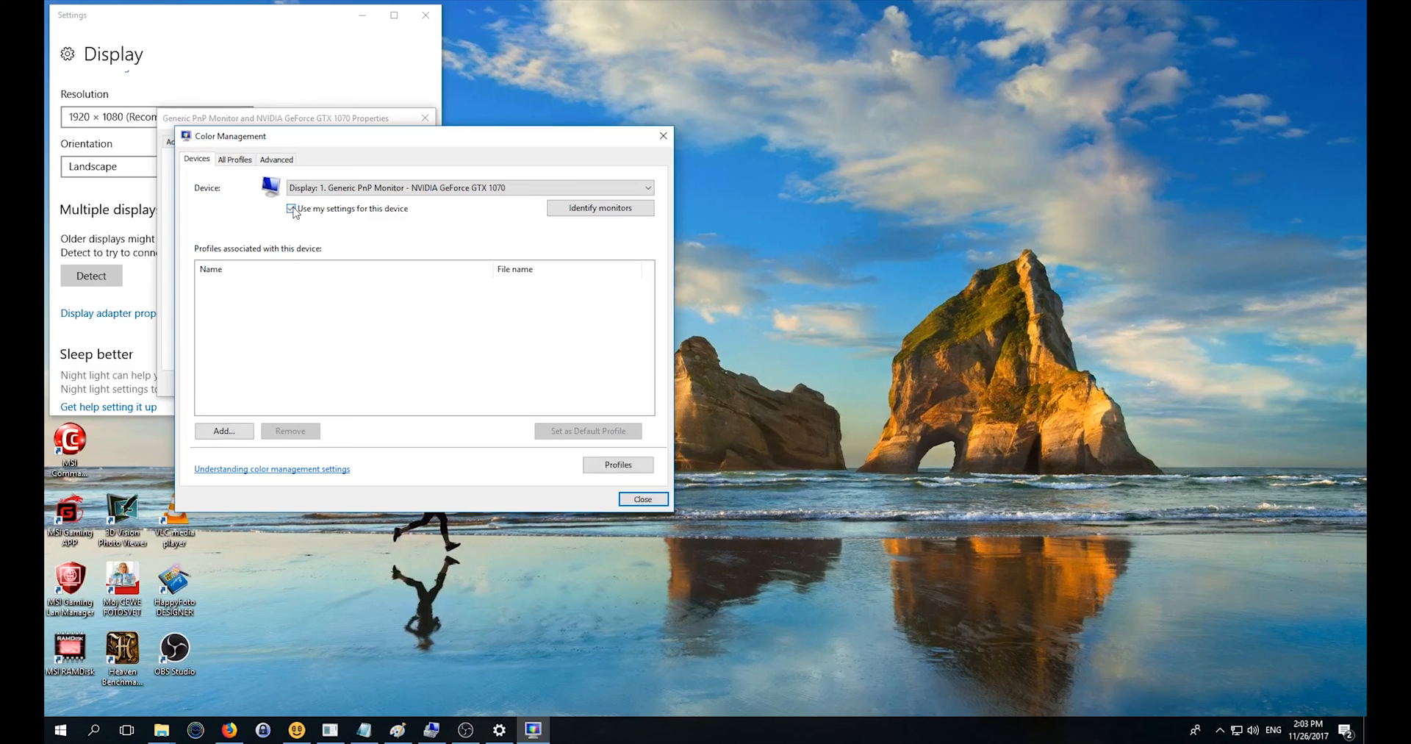
left_click(291, 209)
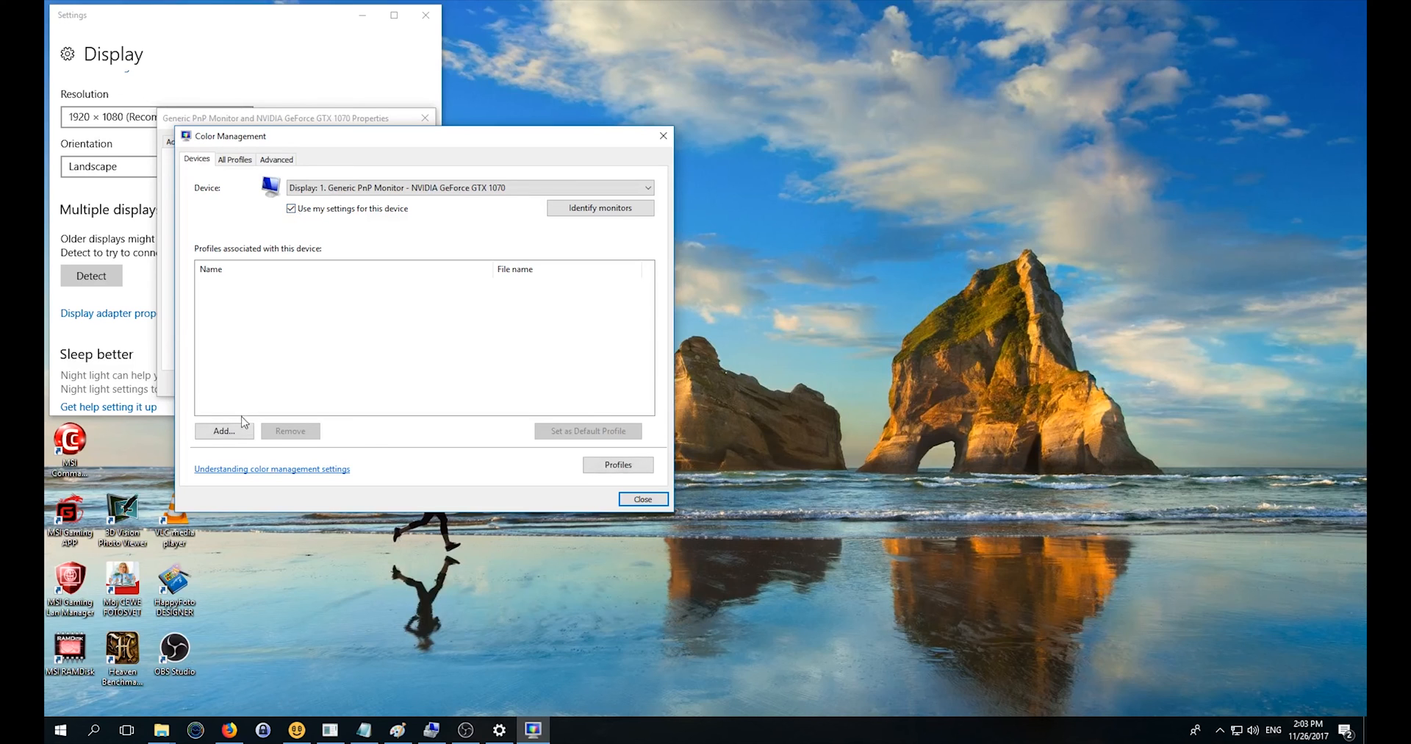
left_click(224, 430)
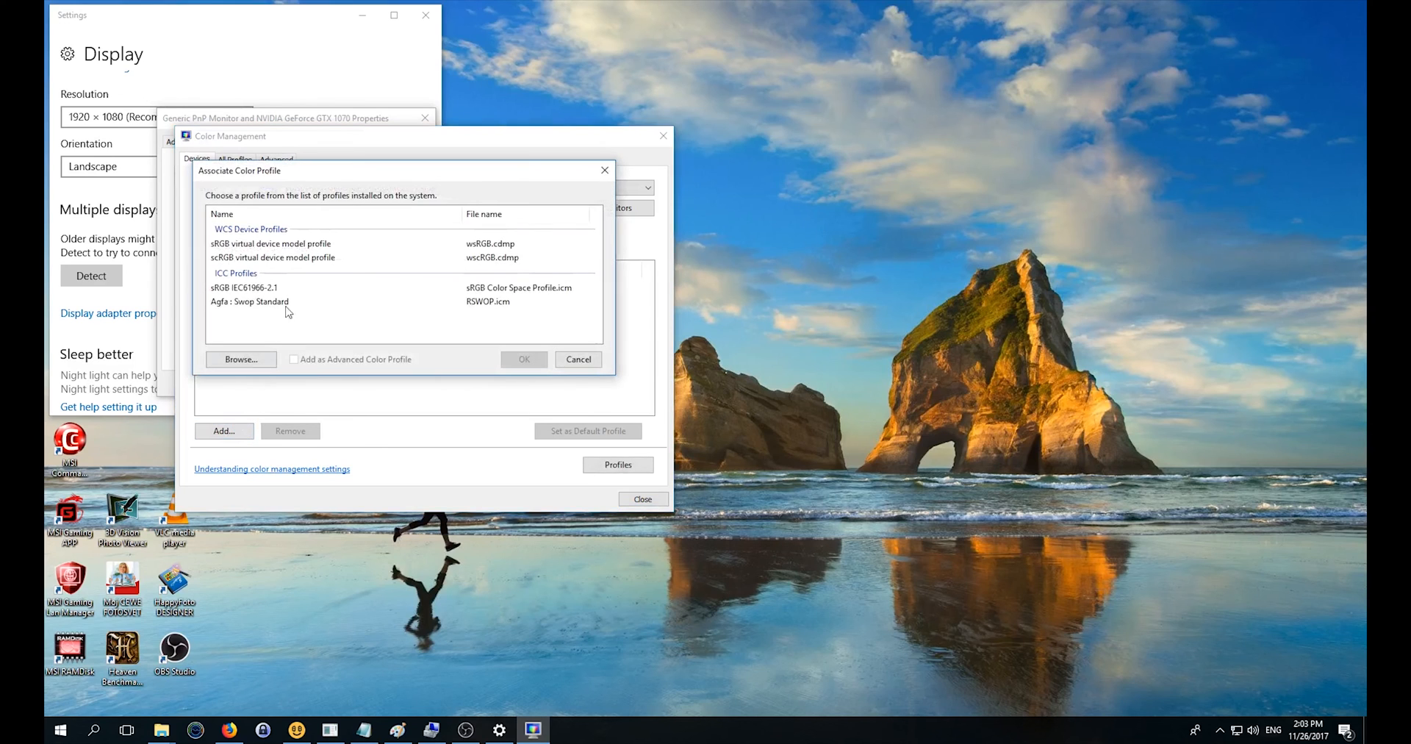
left_click(271, 287)
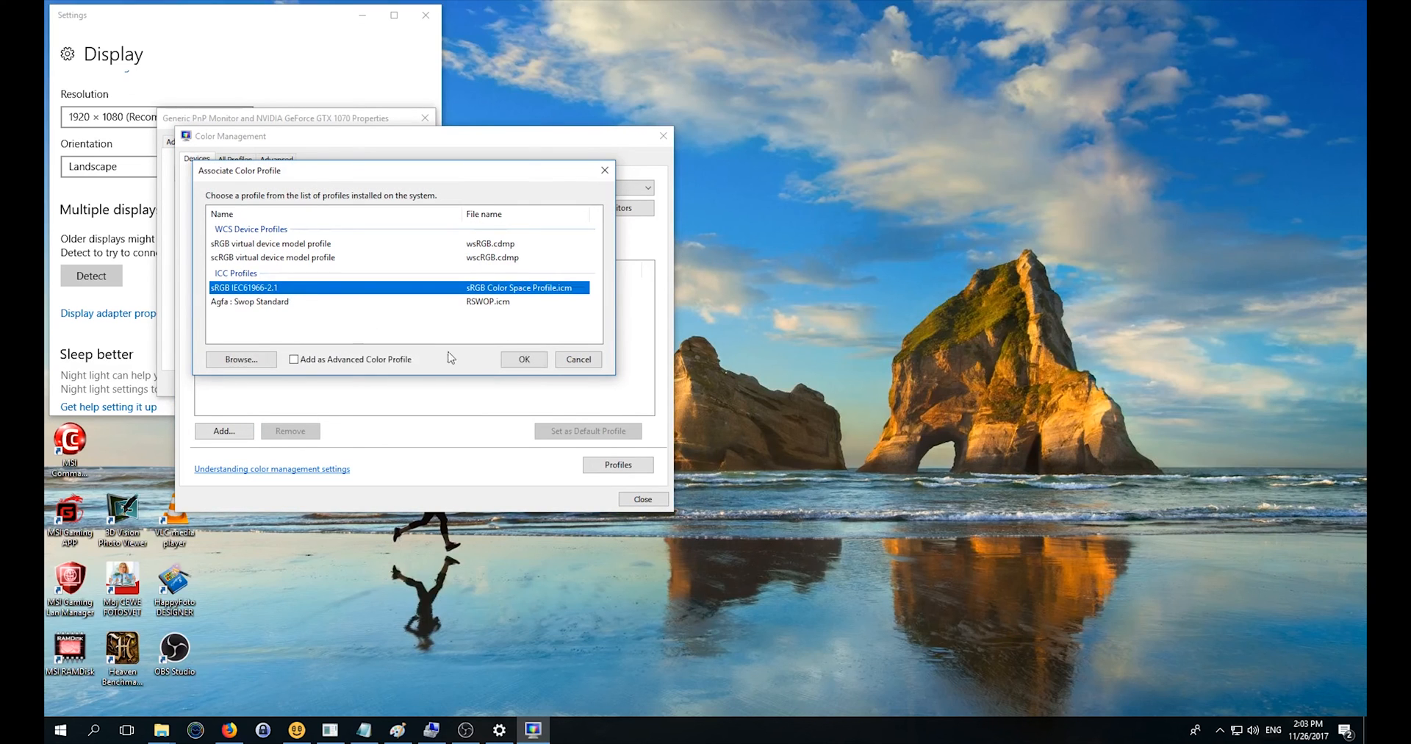
left_click(523, 359)
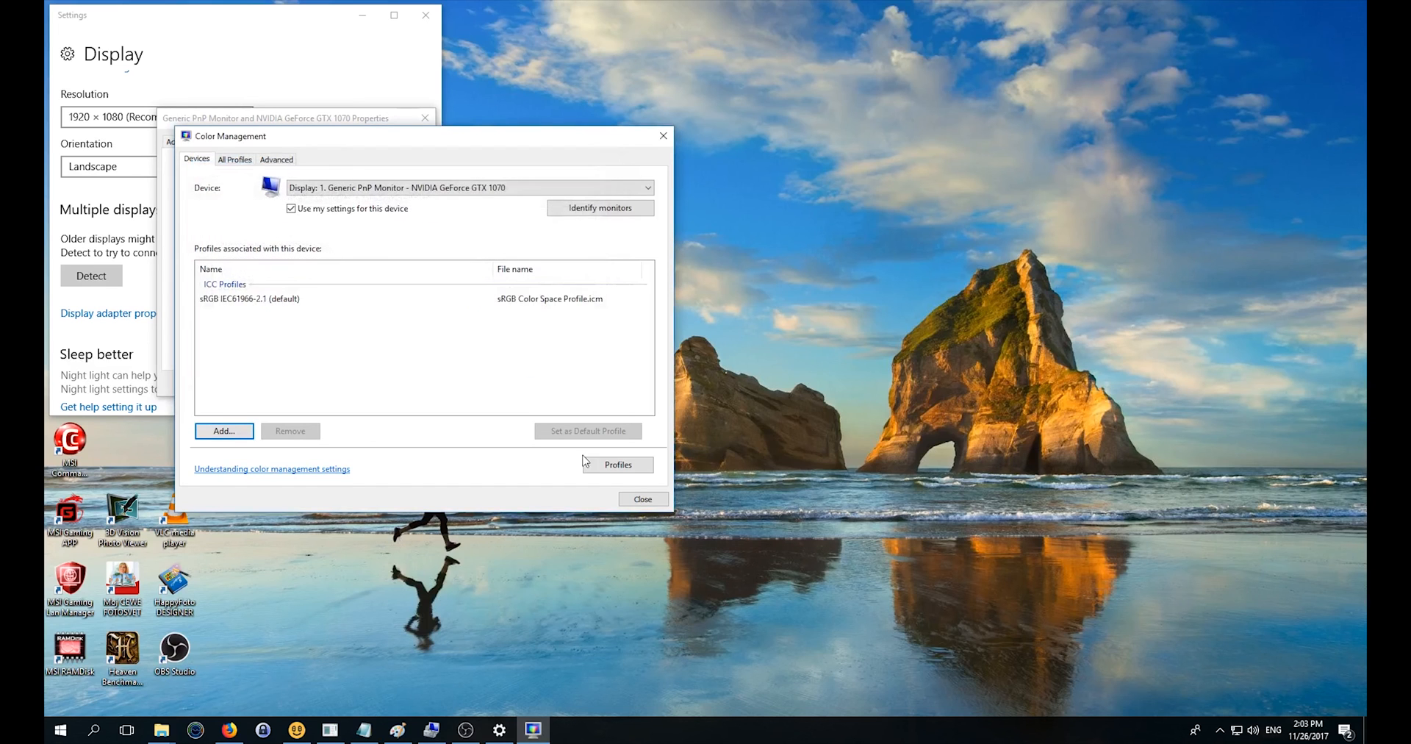
Step: Close Color Management and the adapter properties, returning to the Display page
left_click(642, 498)
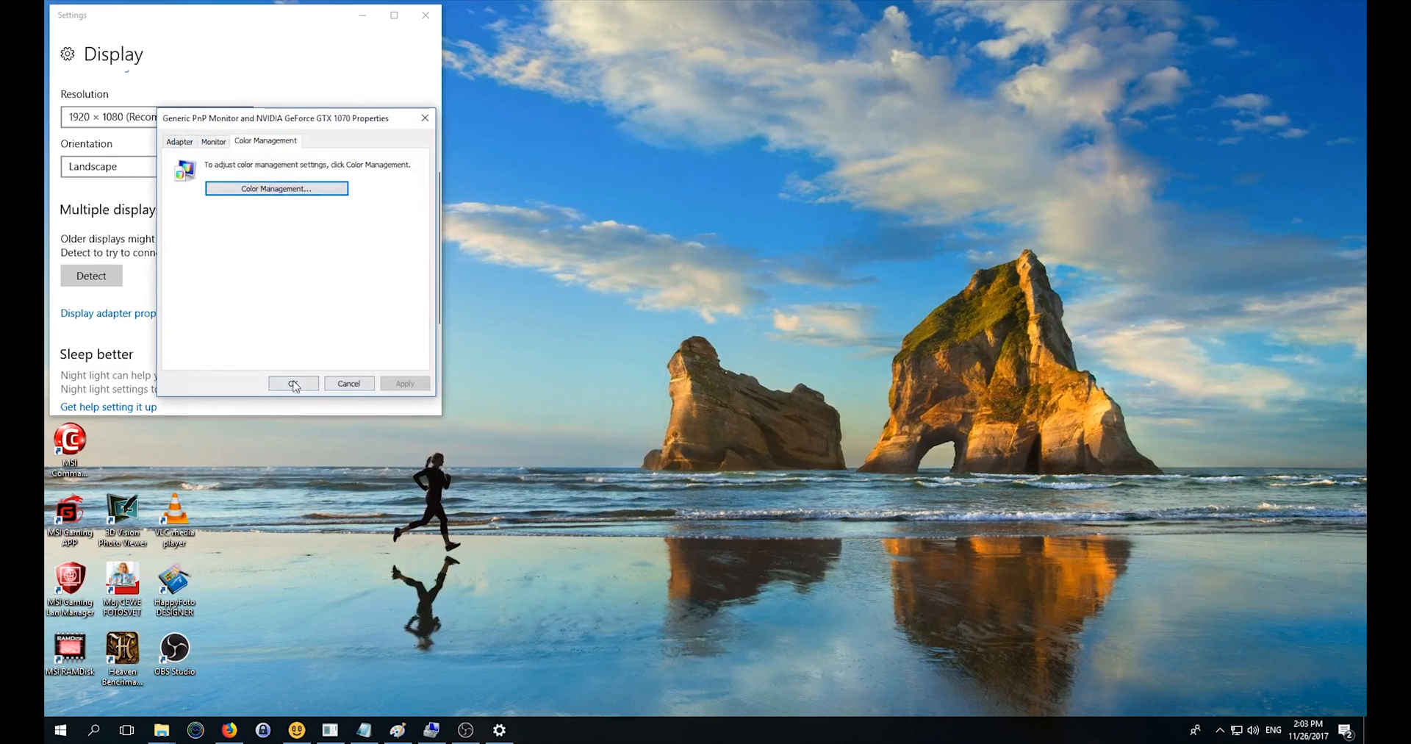
left_click(293, 382)
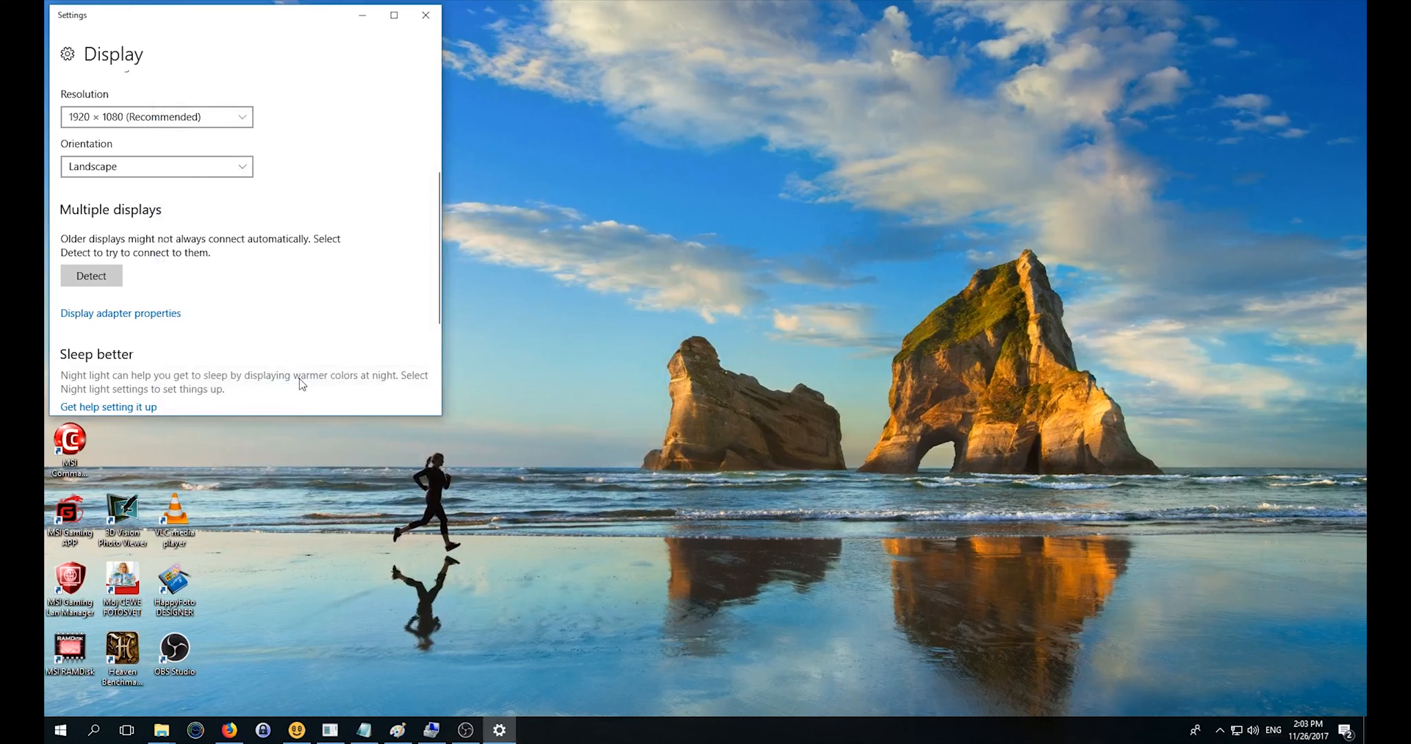
mouse_move(393, 478)
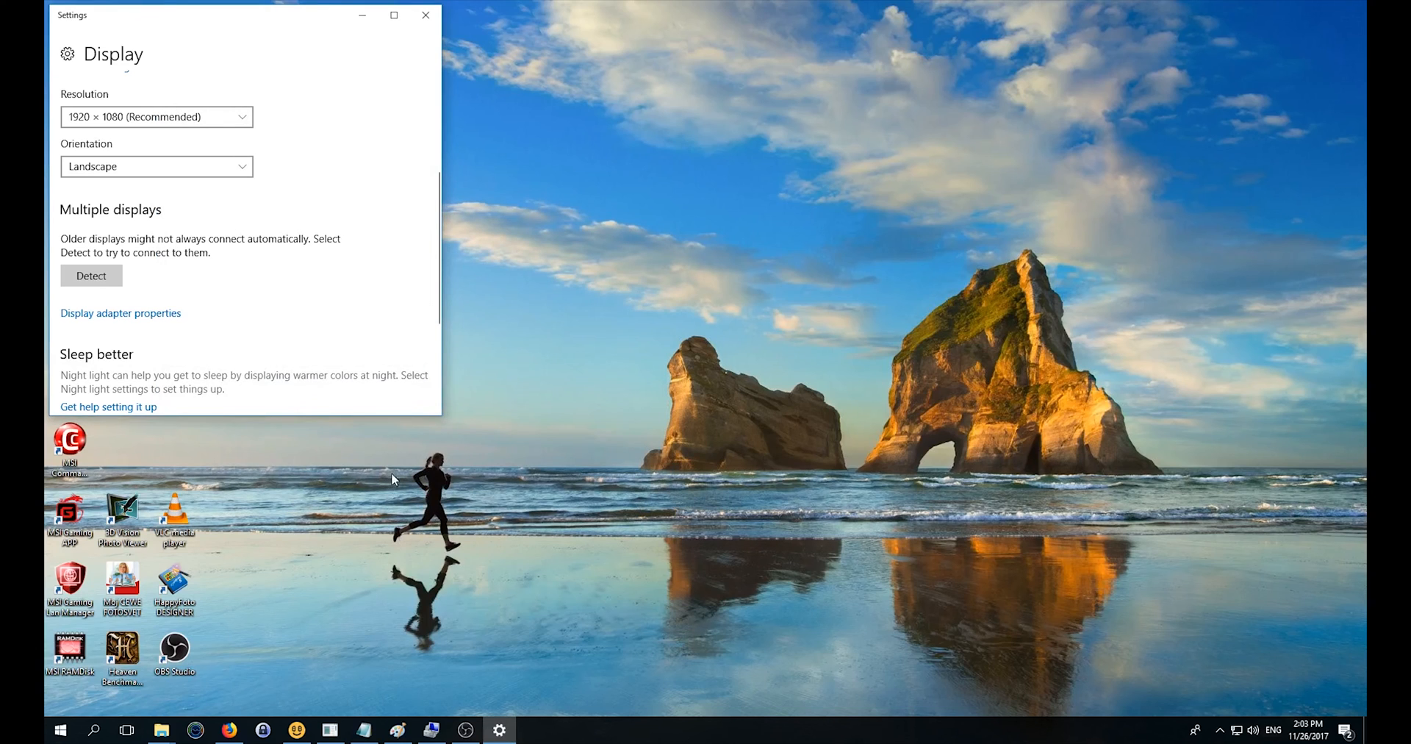
mouse_move(400, 482)
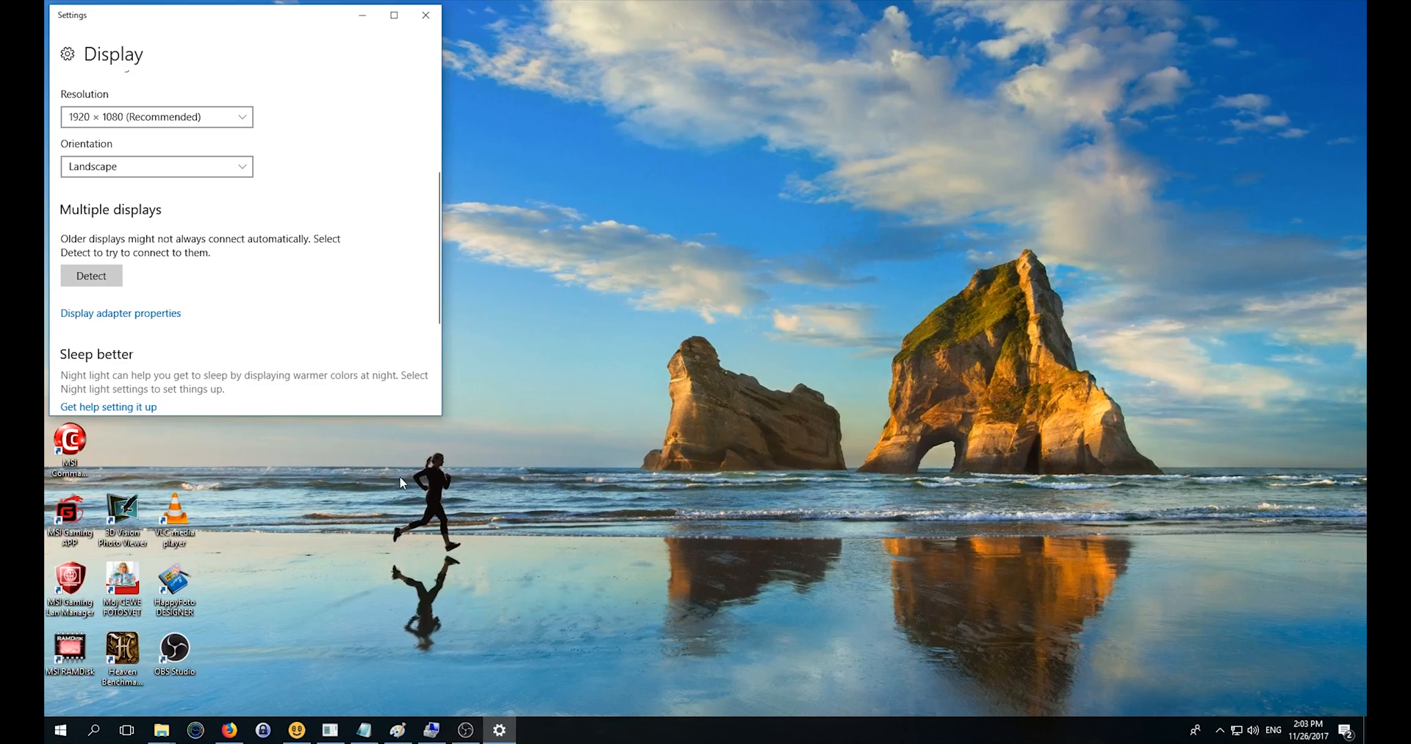
mouse_move(419, 601)
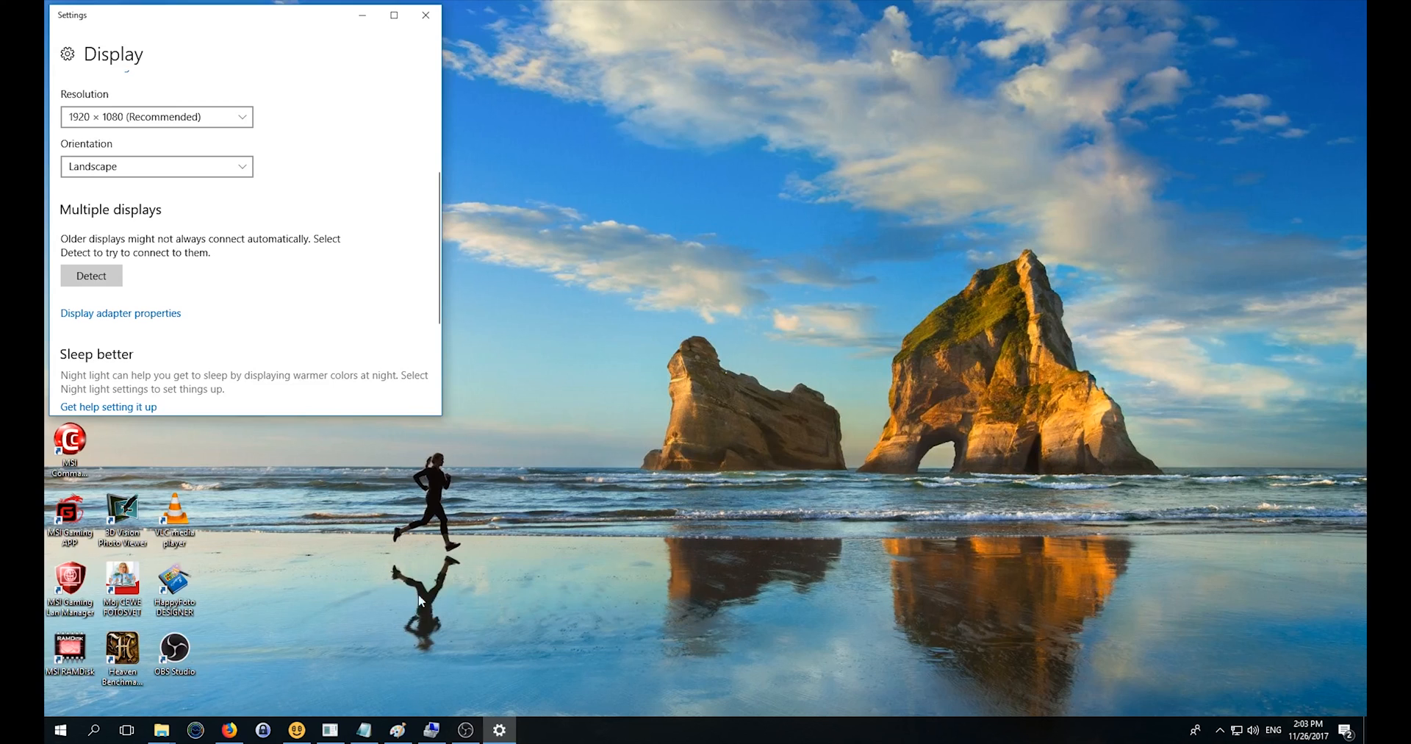